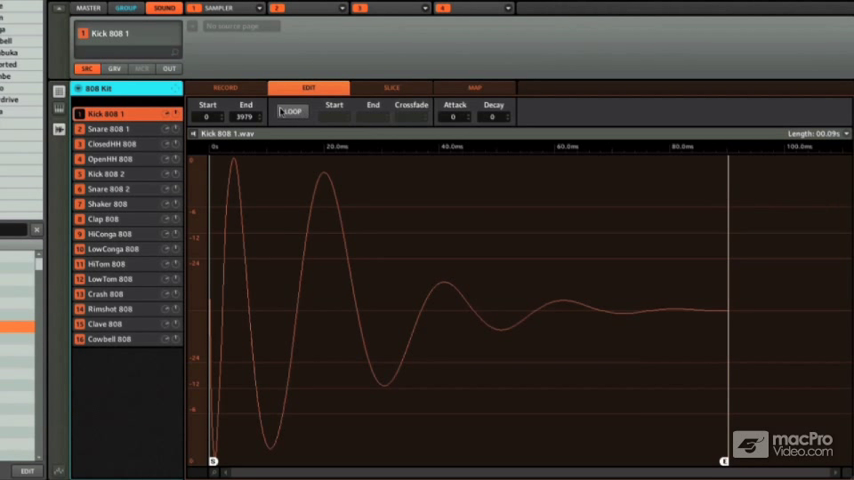
{"action": "mouse_move", "coordinate": [325, 237]}
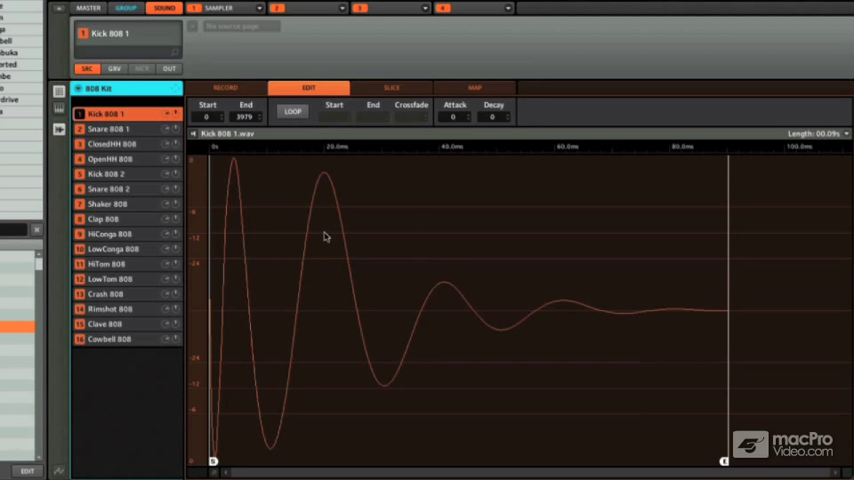